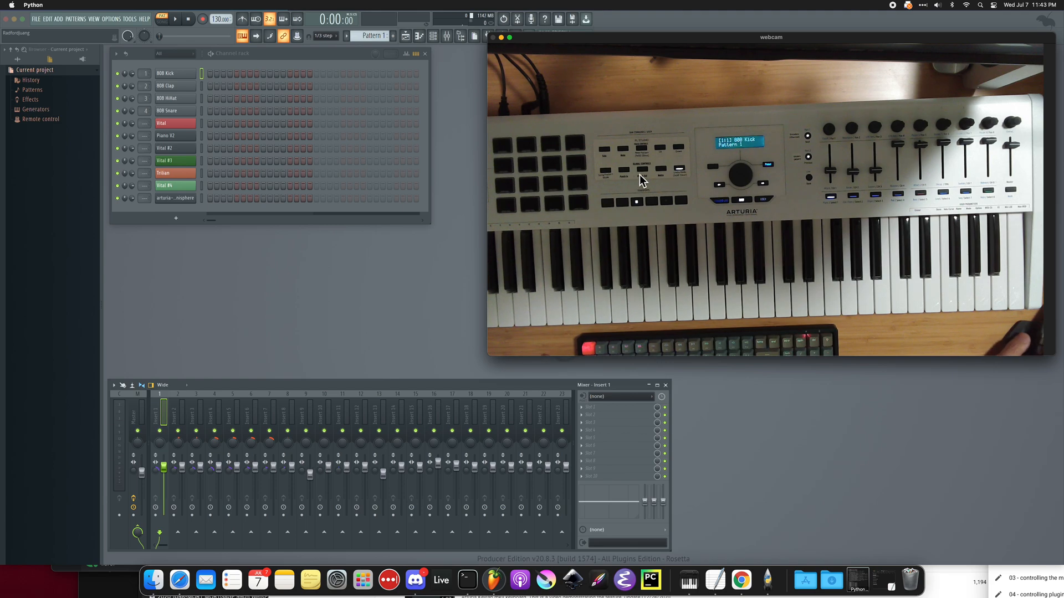
mouse_move(652, 182)
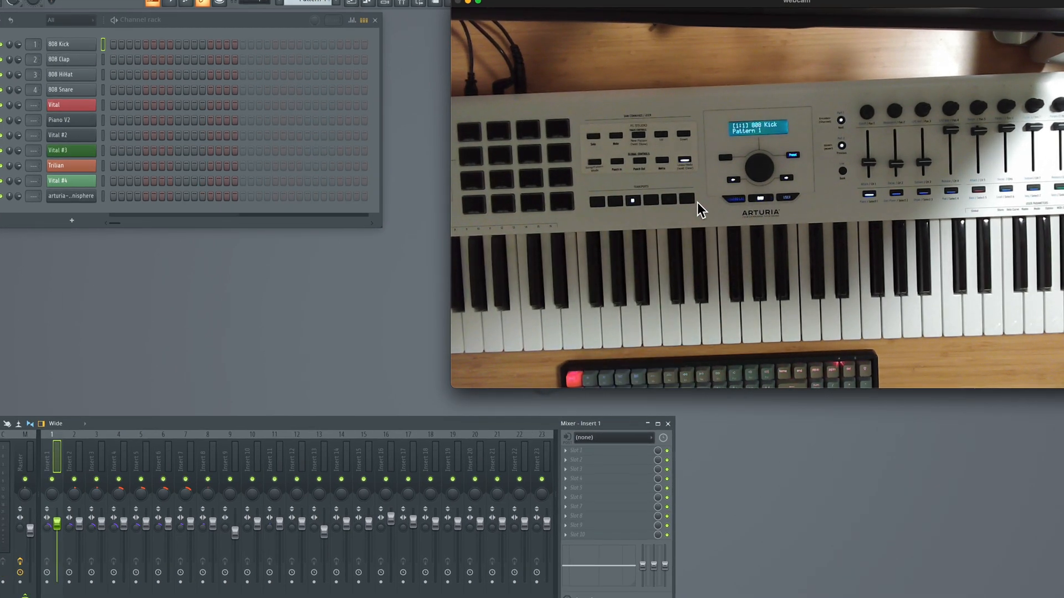
mouse_move(288, 176)
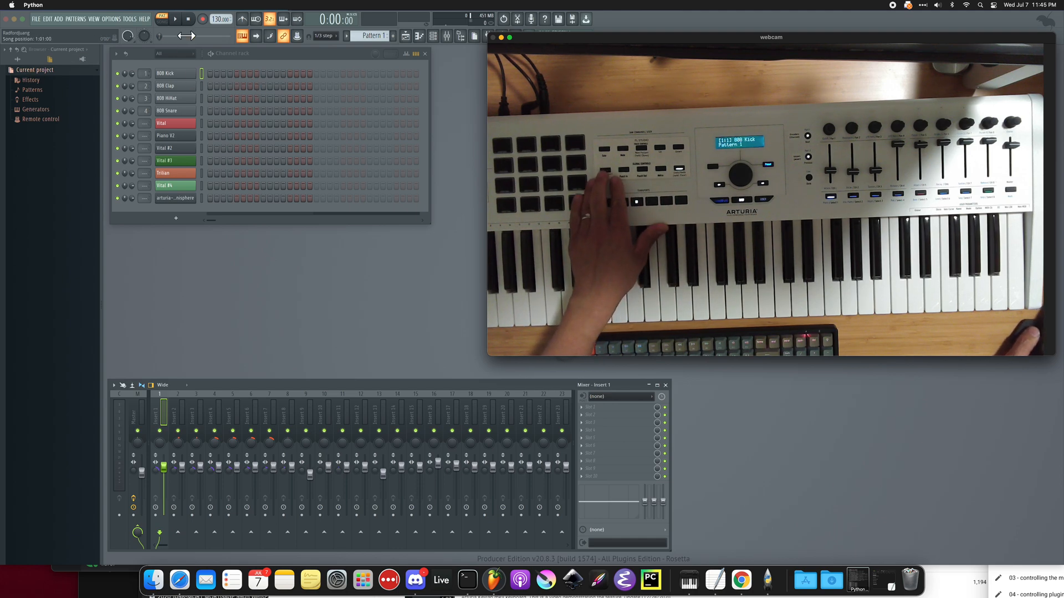
Try the transport controls and close the Channel Rack window.
click(162, 18)
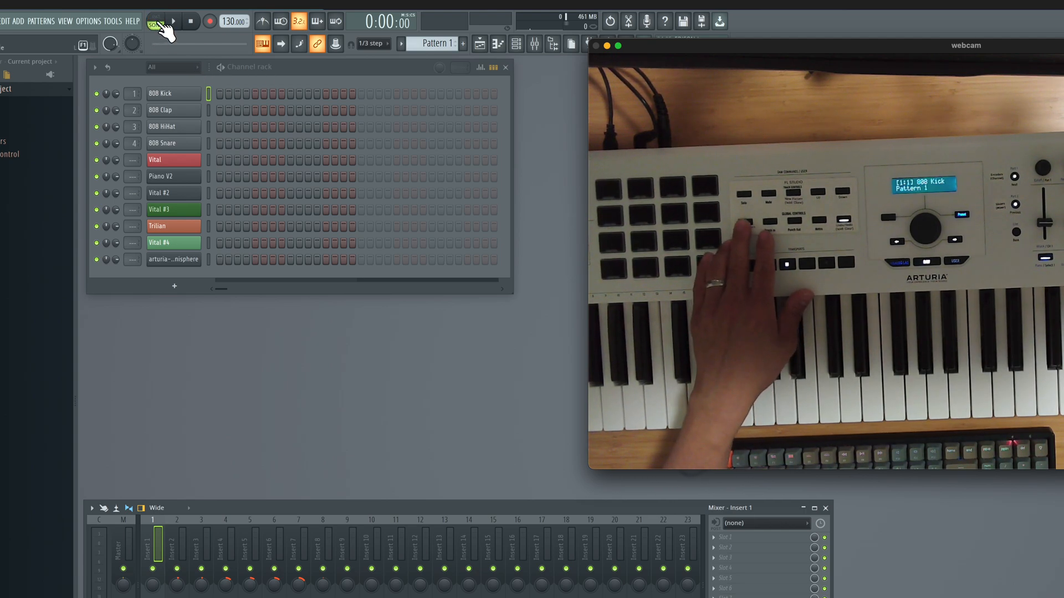
click(157, 21)
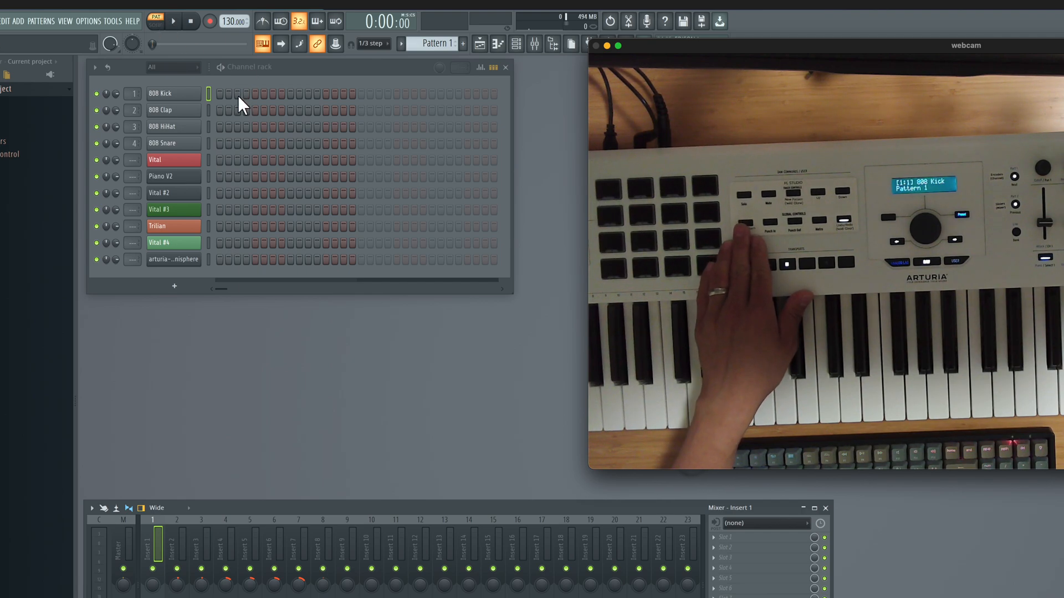
mouse_move(351, 135)
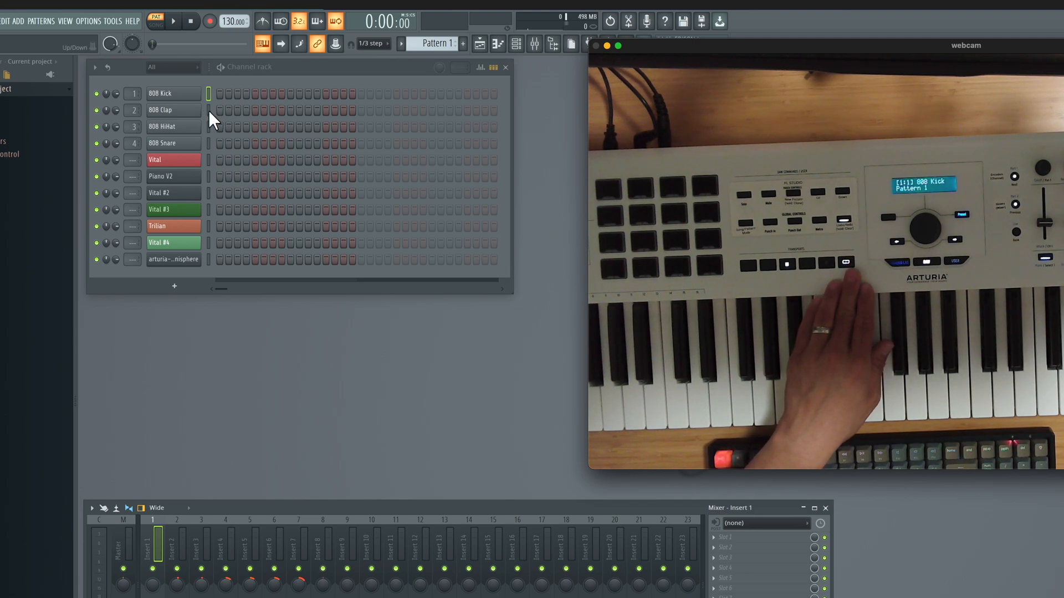
mouse_move(226, 101)
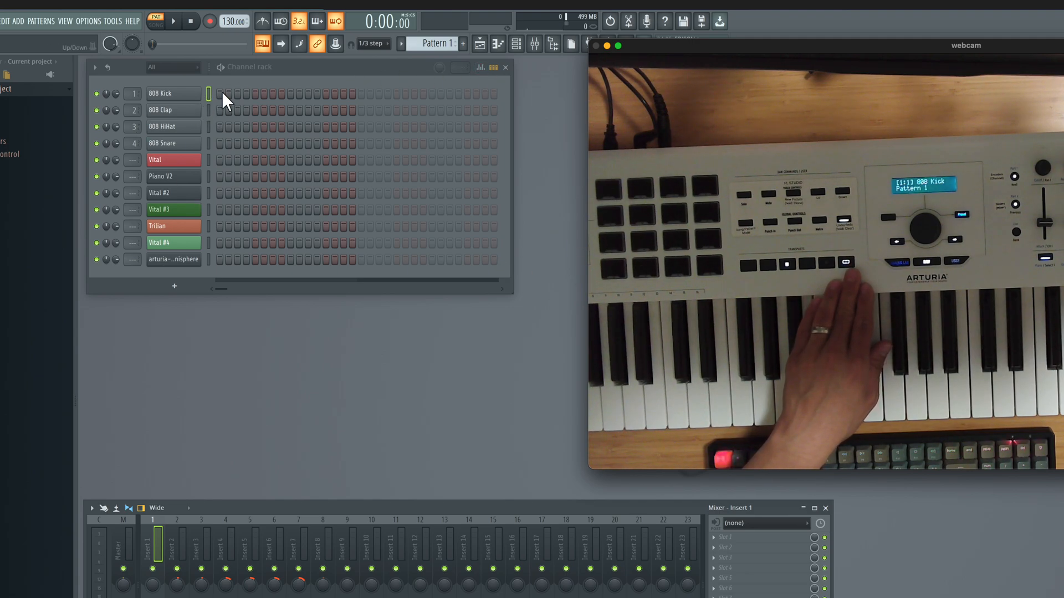
mouse_move(364, 108)
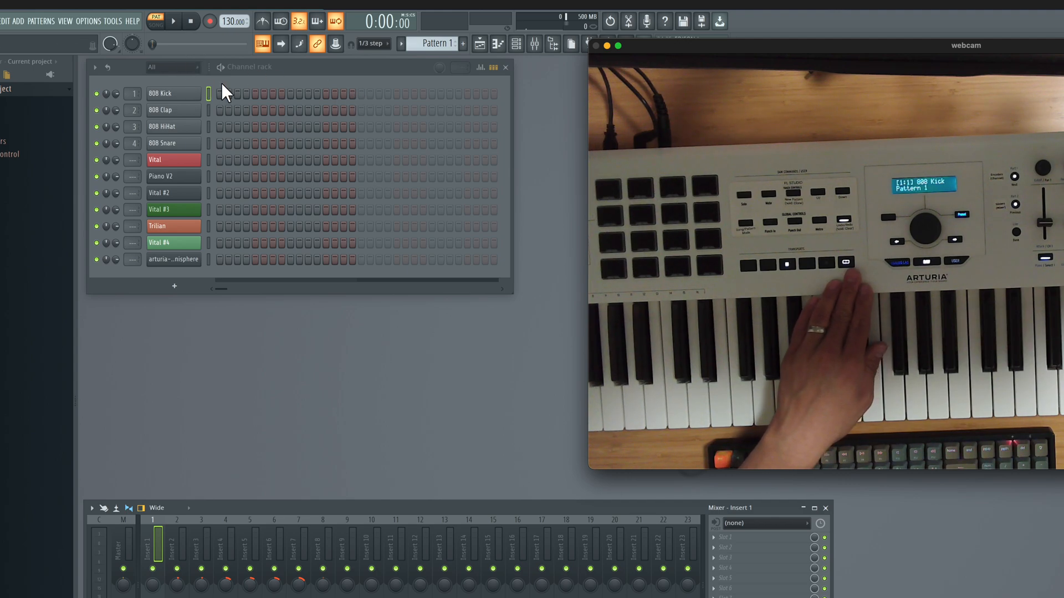
mouse_move(332, 109)
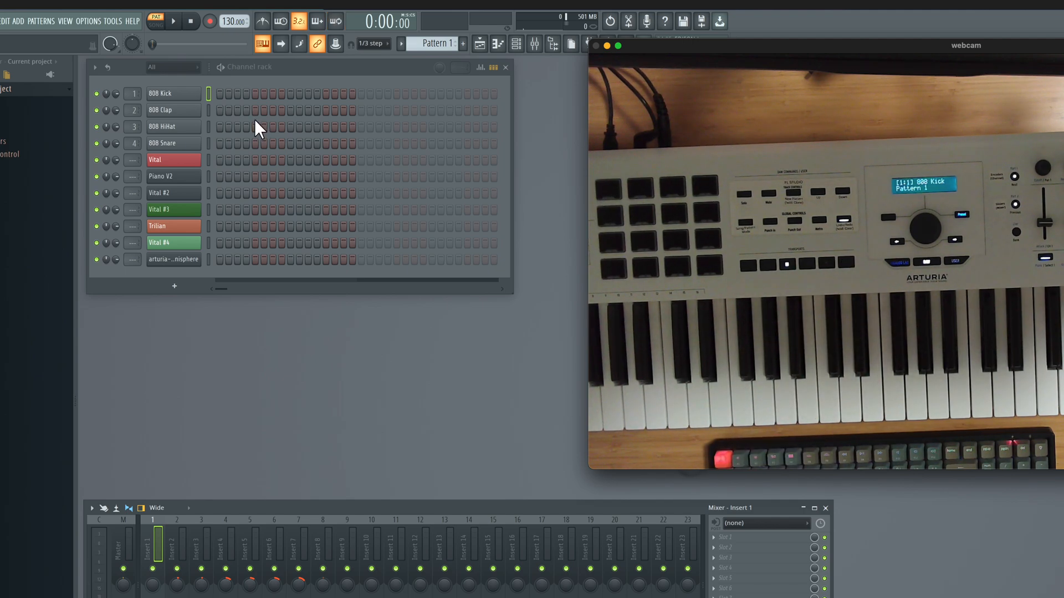
click(156, 21)
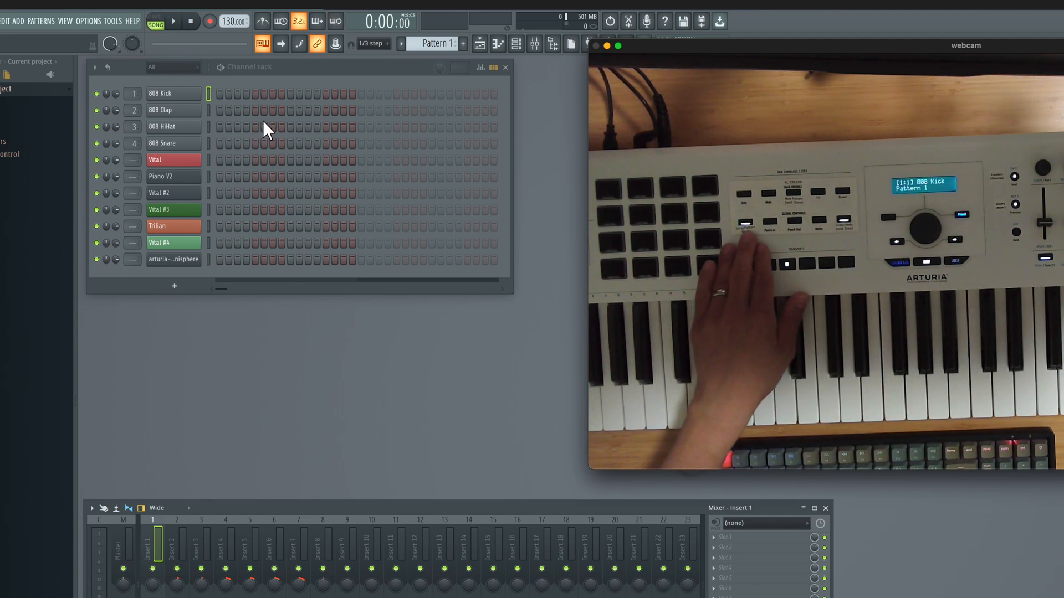
mouse_move(280, 144)
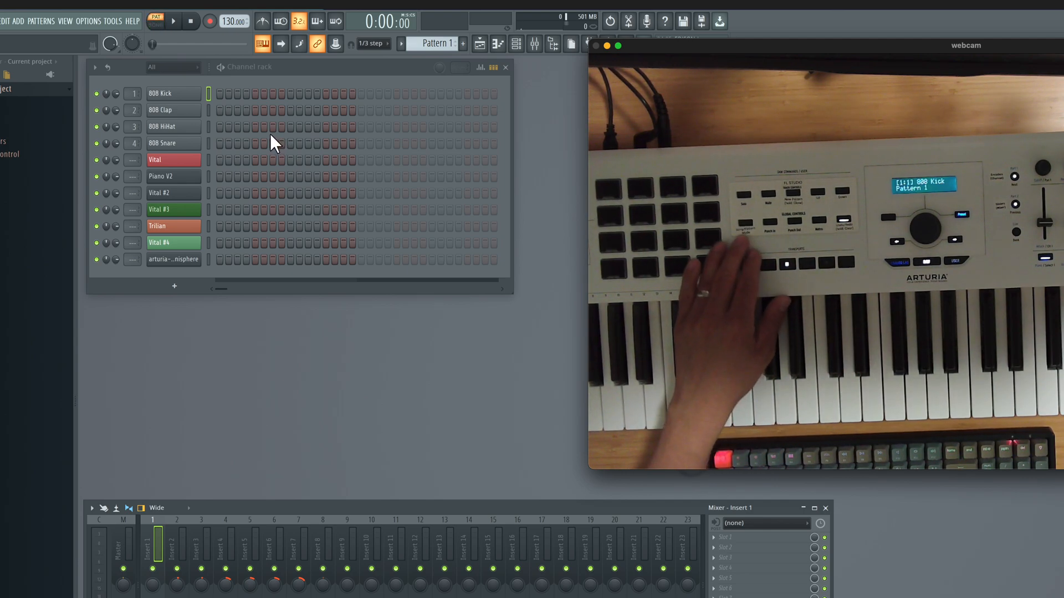
mouse_move(282, 144)
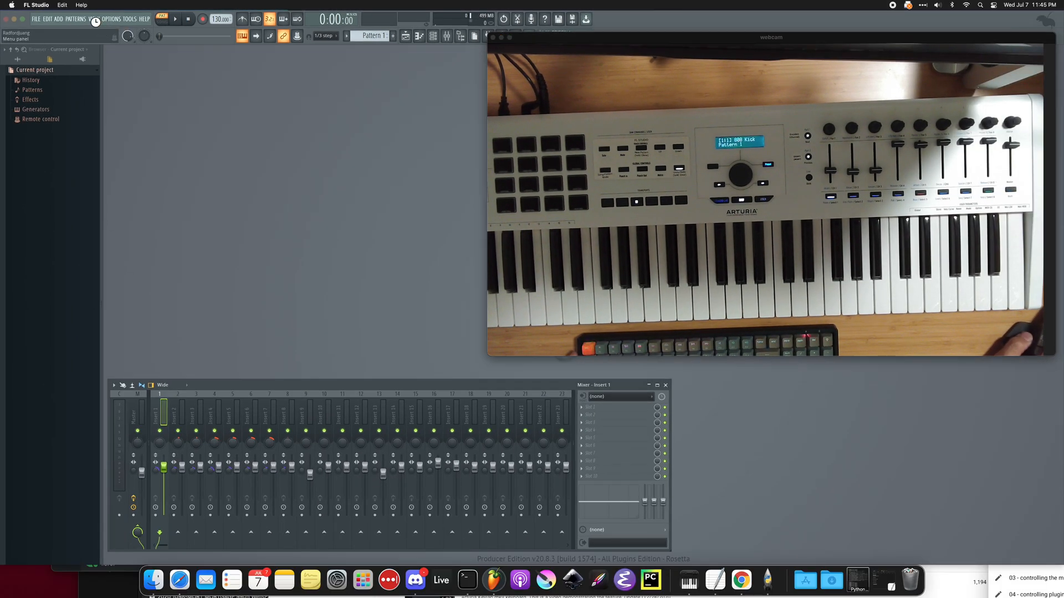
Restore the Channel rack from the View menu and show the Piano V2 plugin.
click(93, 19)
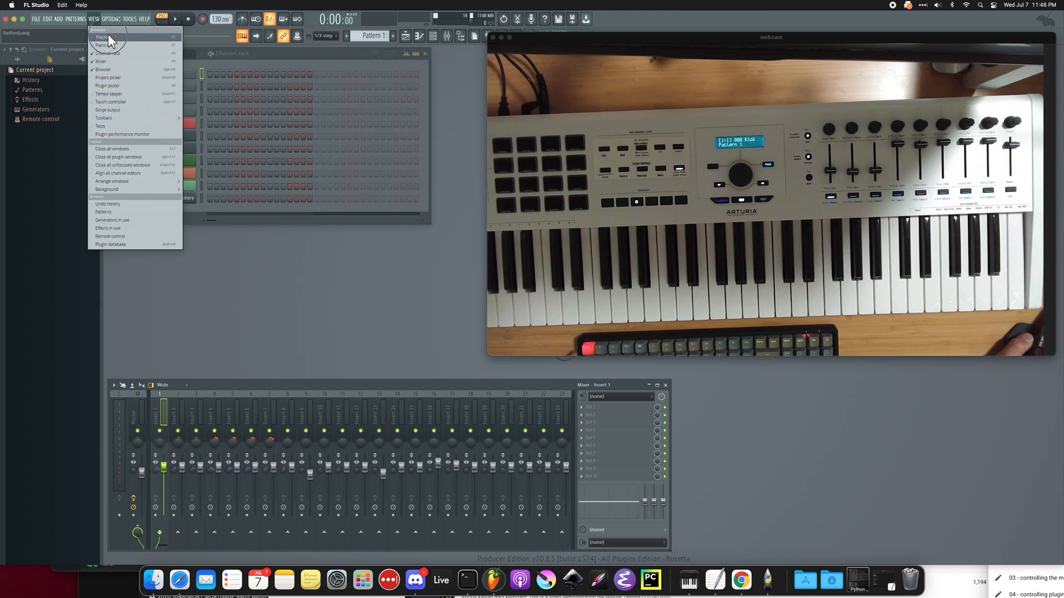
click(101, 37)
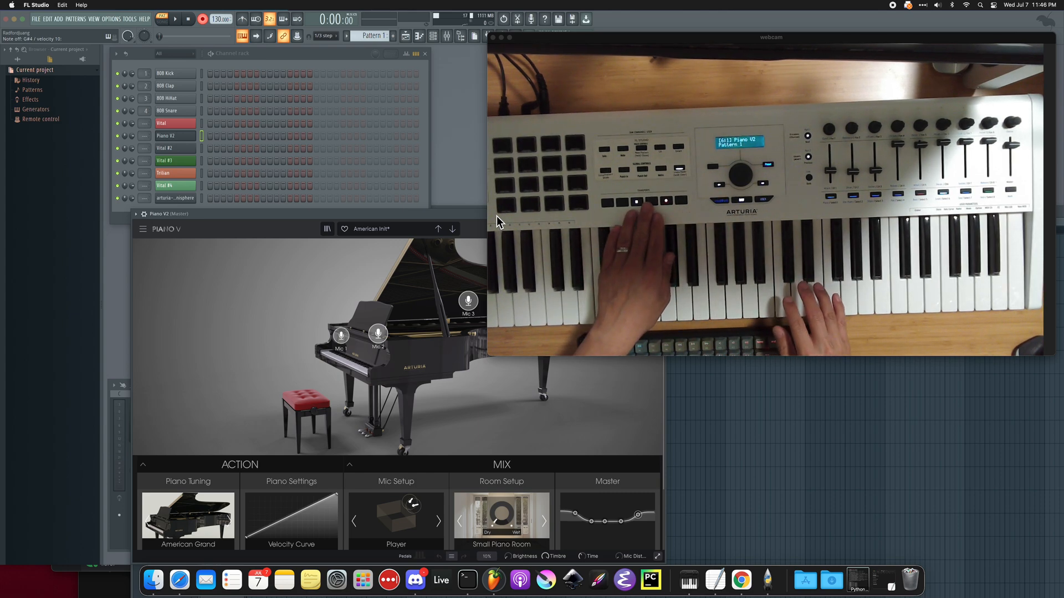
Arm recording and capture keyboard notes into Pattern 1 for Piano V2.
click(175, 19)
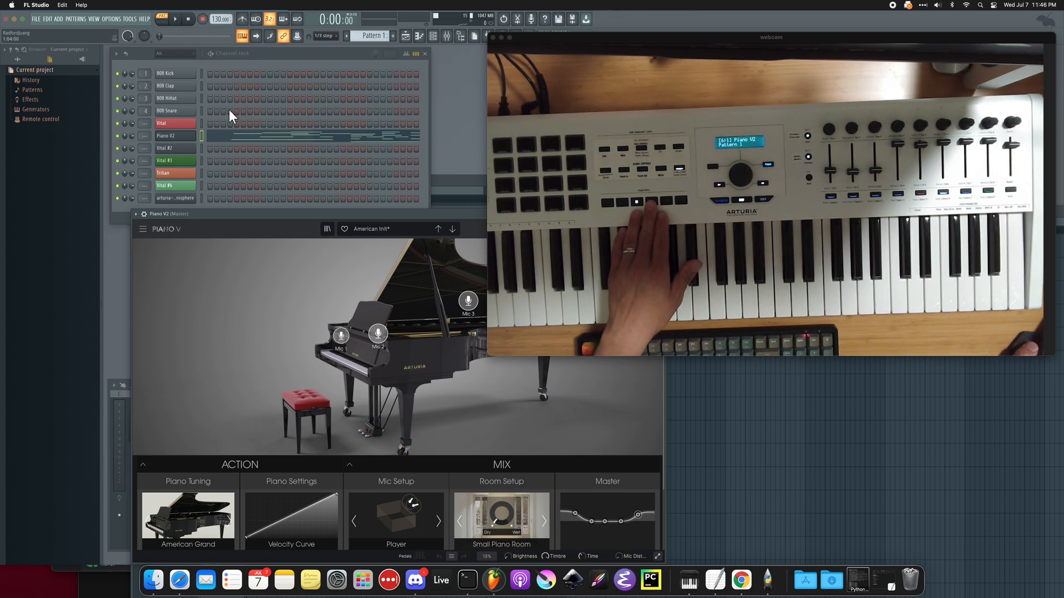
Close Piano V and show the Playlist with Pattern 1 and Pattern 2 listed.
click(175, 18)
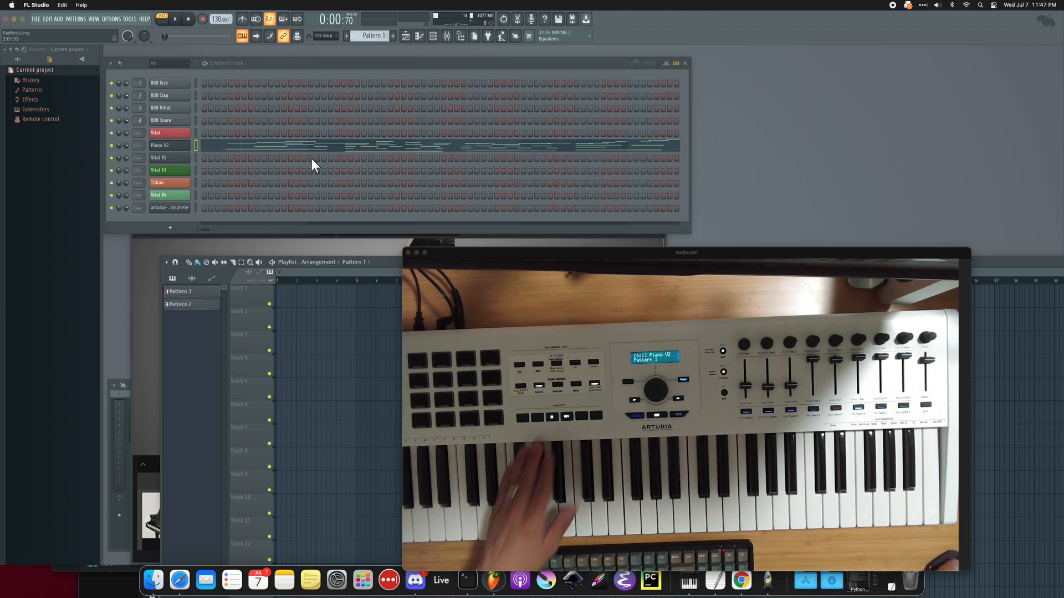
mouse_move(312, 168)
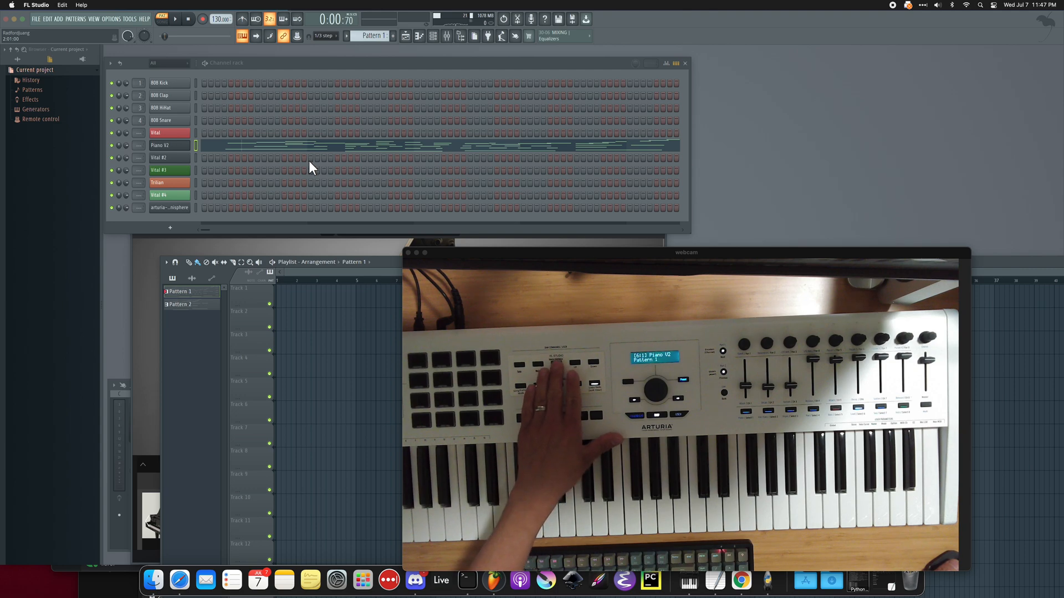
Add Pattern 3, switch to Pattern 2, record Piano V2 notes and reopen Piano V.
click(191, 317)
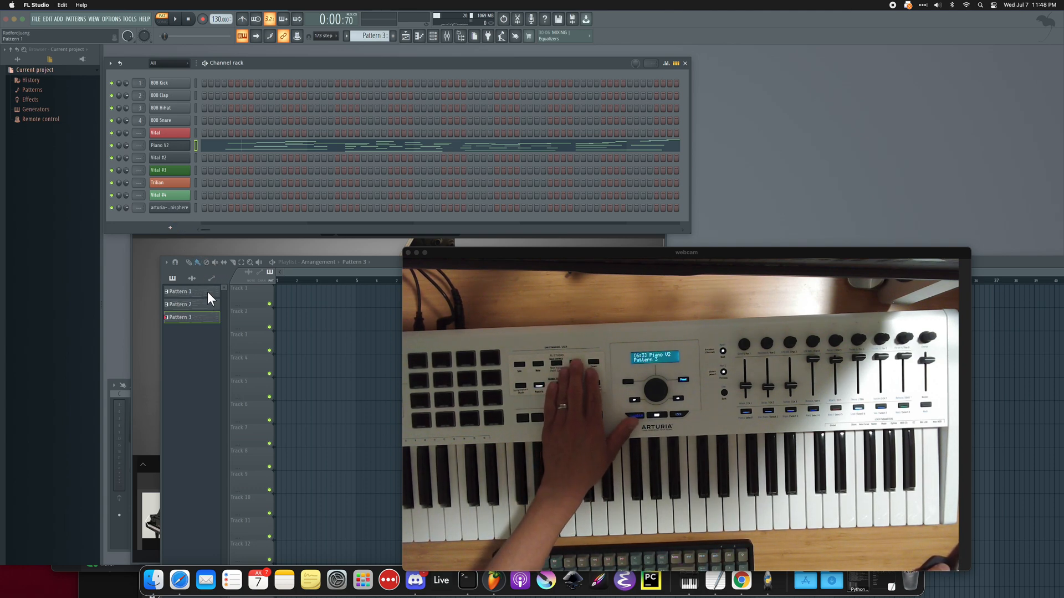
click(181, 304)
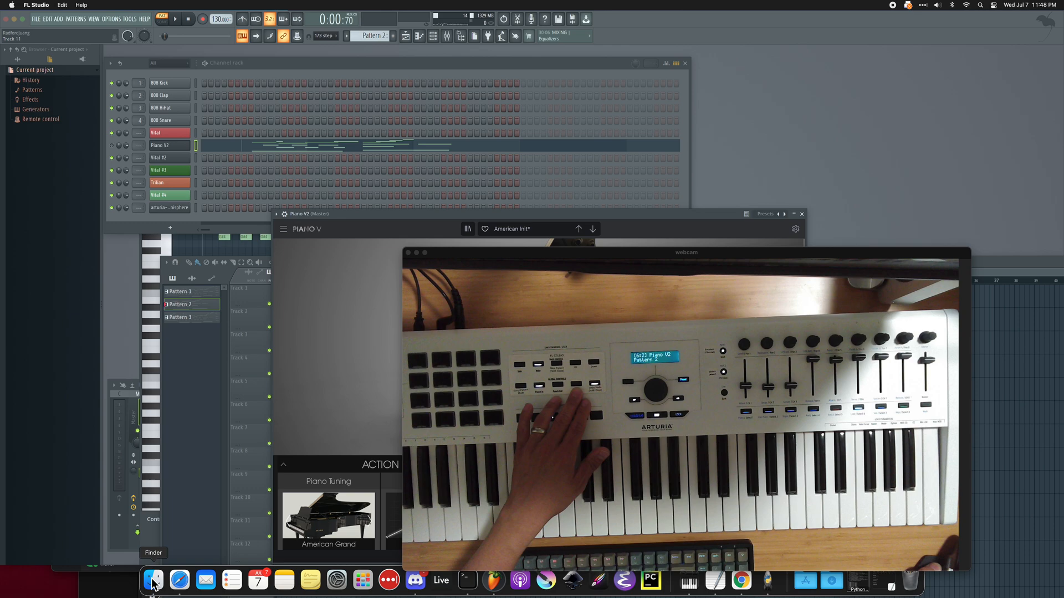
In Finder, reach config.py in the flstudio-arturia-keylab-mk2 folder and show its Open With choices.
click(152, 580)
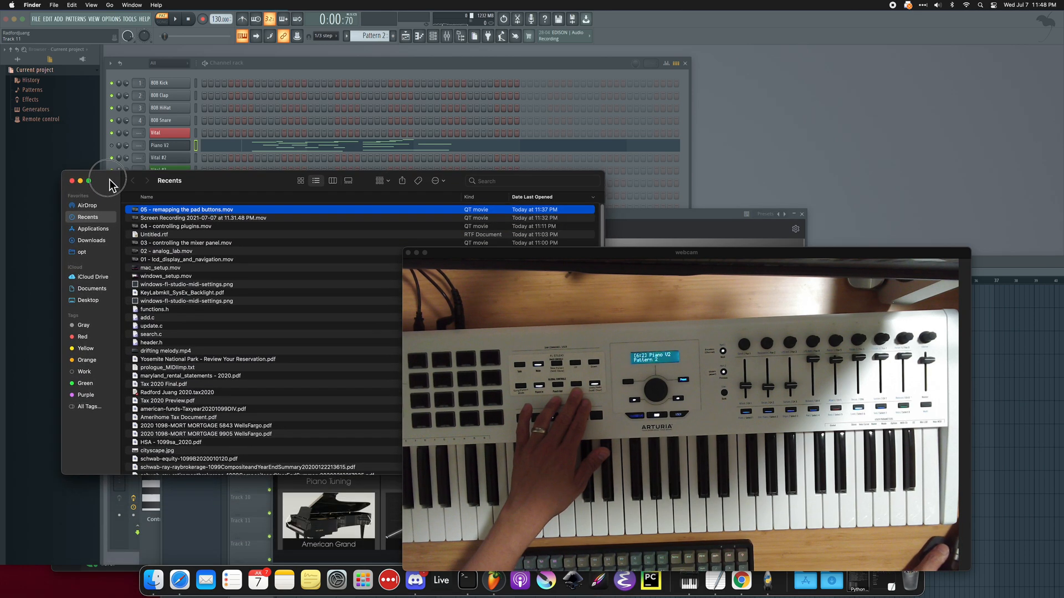
click(91, 250)
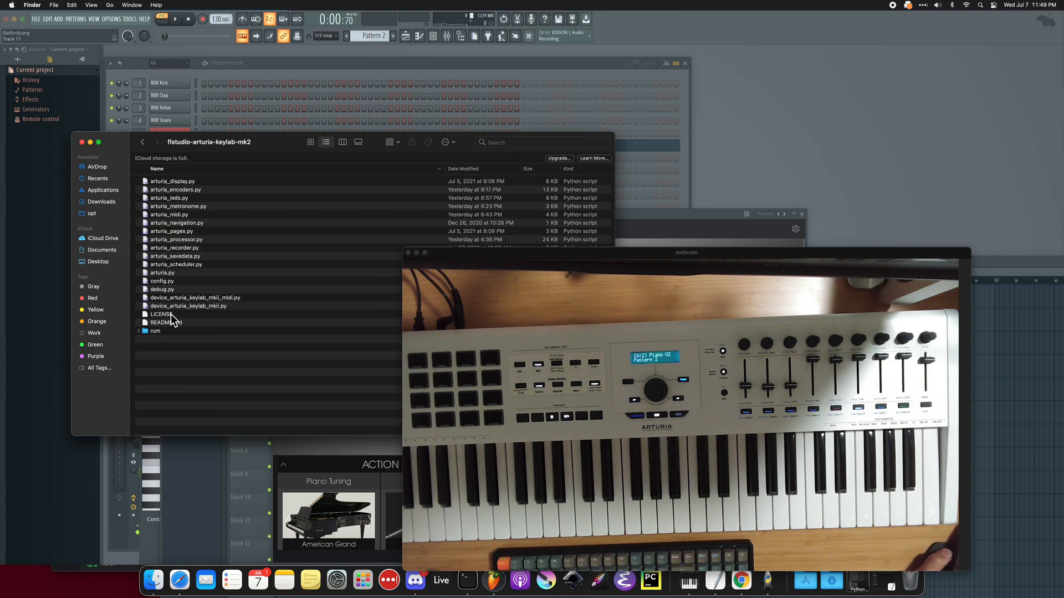
right_click(162, 280)
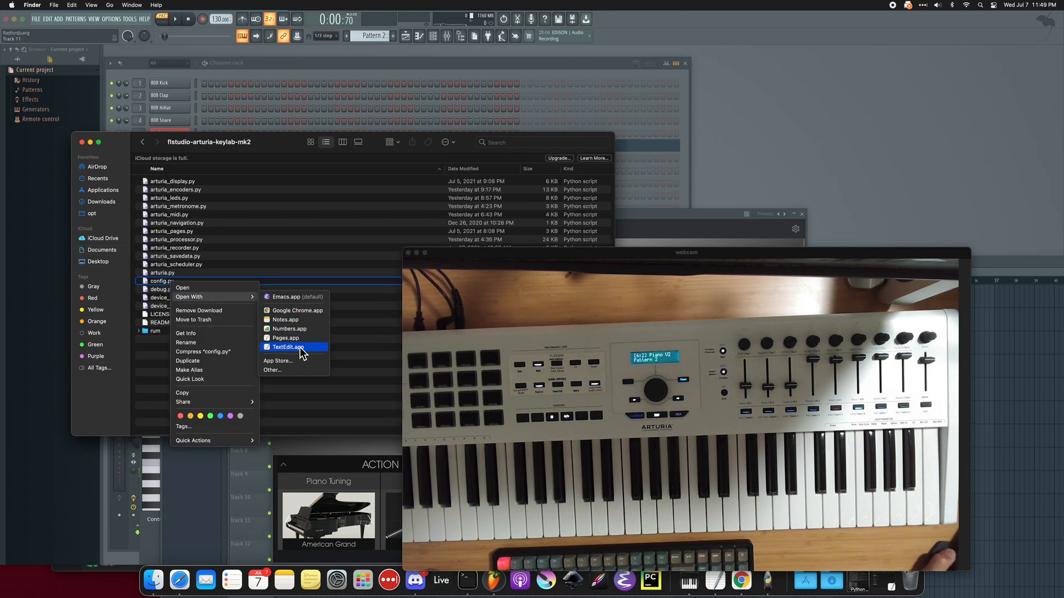
Set METRONOME_LIGHTS_ONLY_WHEN_METRONOME_ENABLED to True in config.py, save and close it.
click(288, 347)
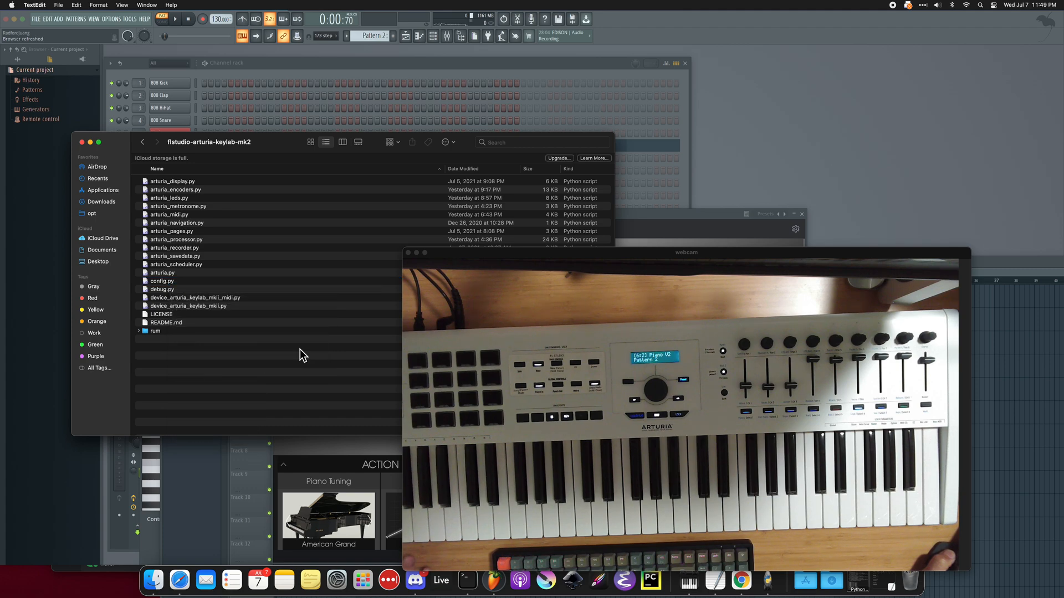
double_click(162, 281)
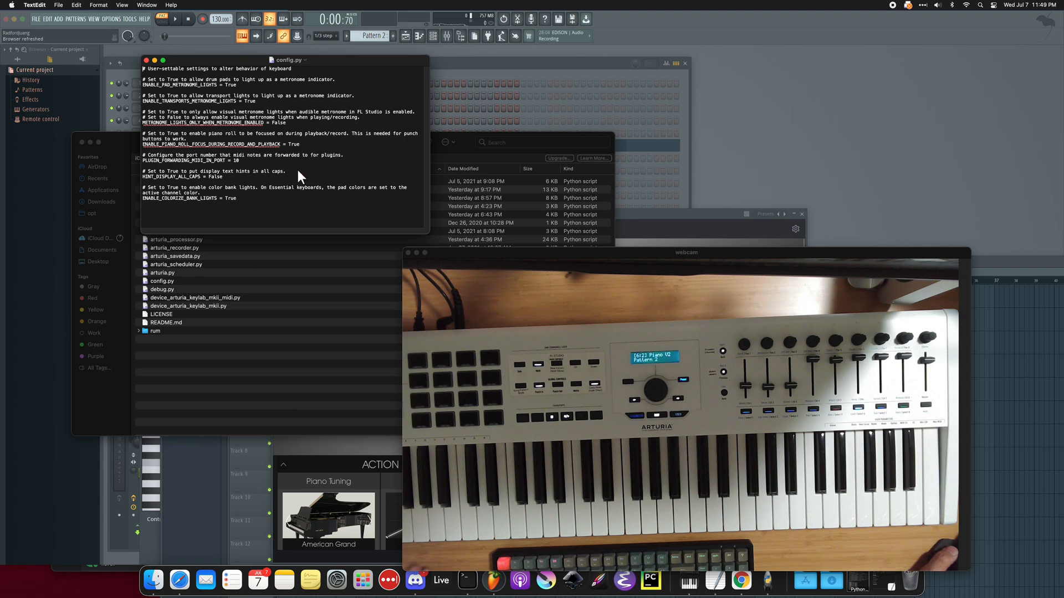
mouse_move(233, 96)
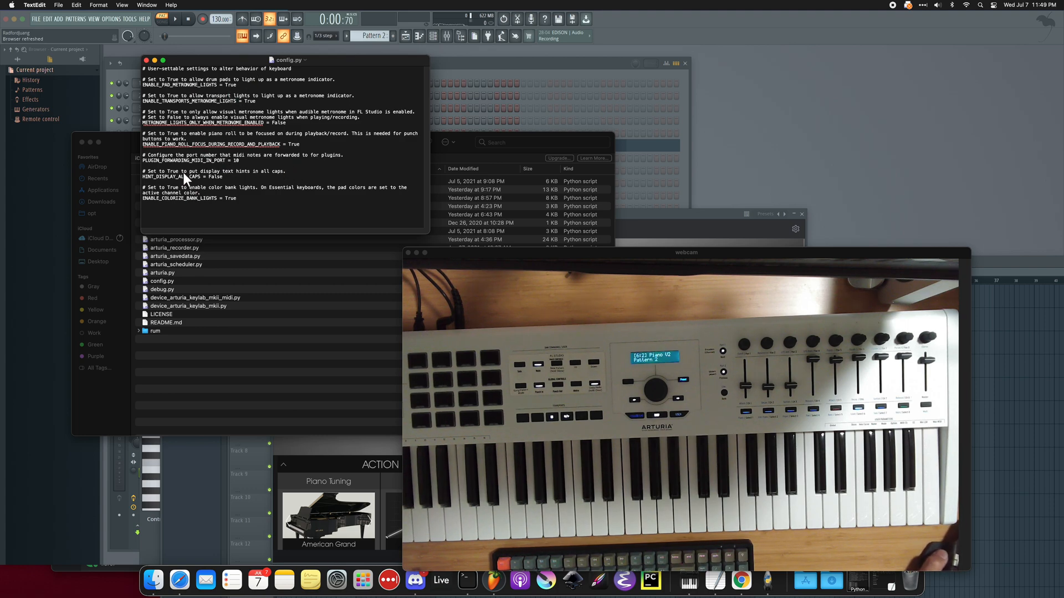
mouse_move(205, 144)
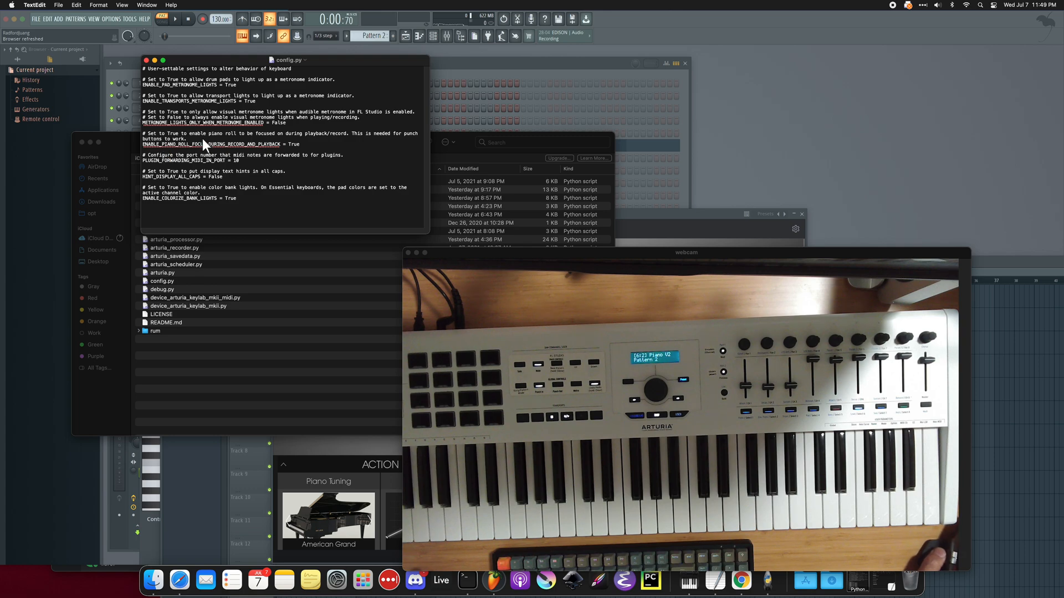
mouse_move(176, 195)
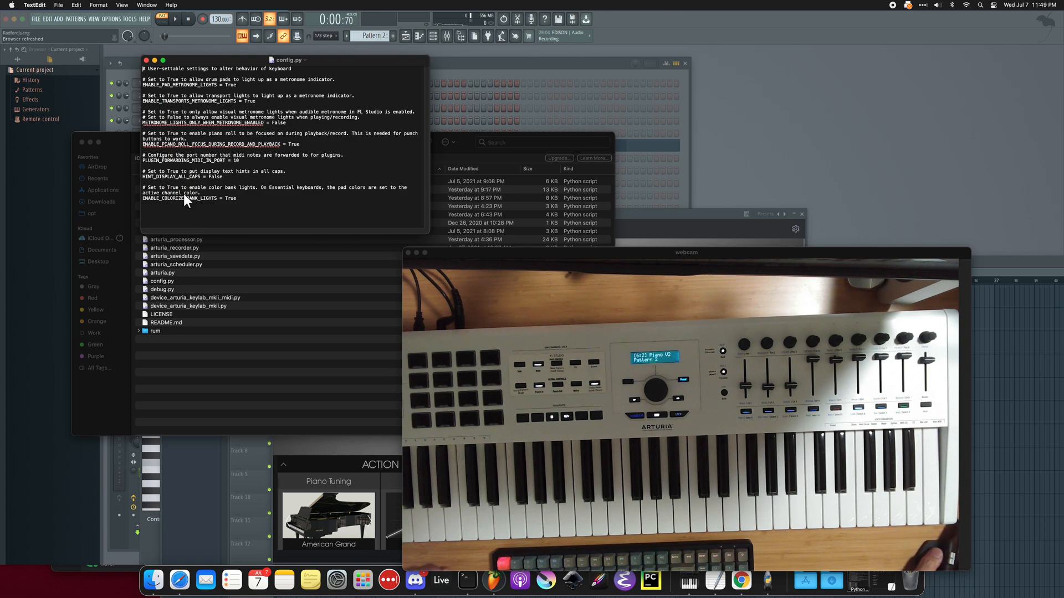
mouse_move(258, 120)
text(Tru)
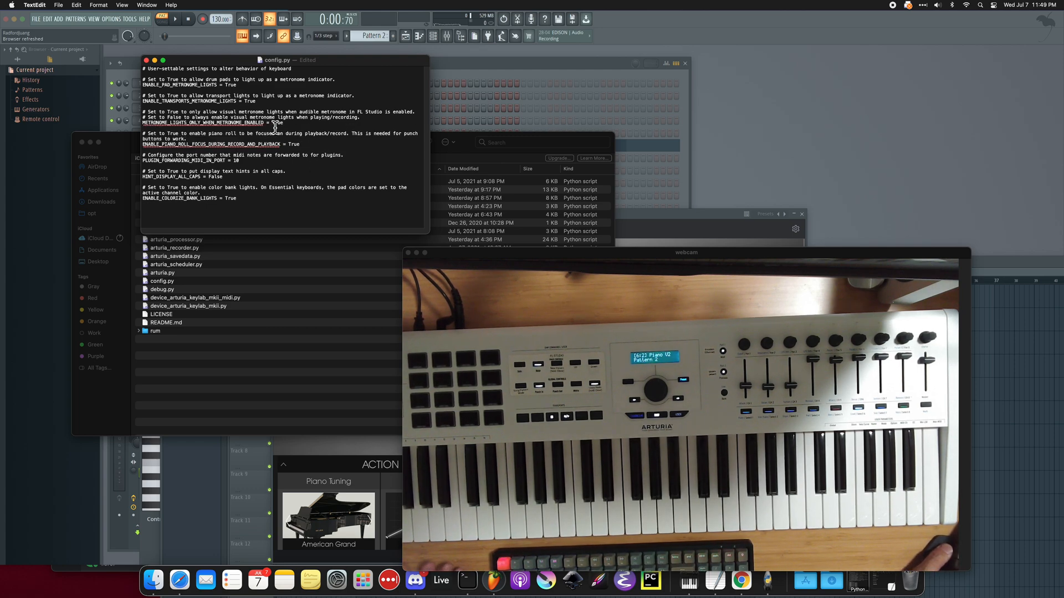
key(cmd+s)
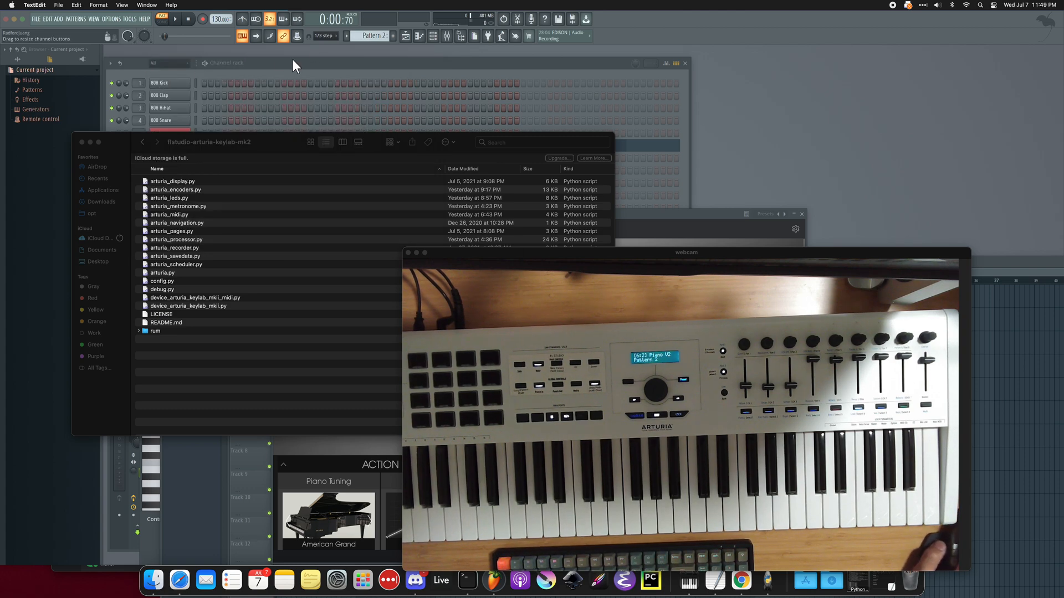
From MIDI settings, show the script output log for the KeyLab mkII 61 DAW port.
click(111, 19)
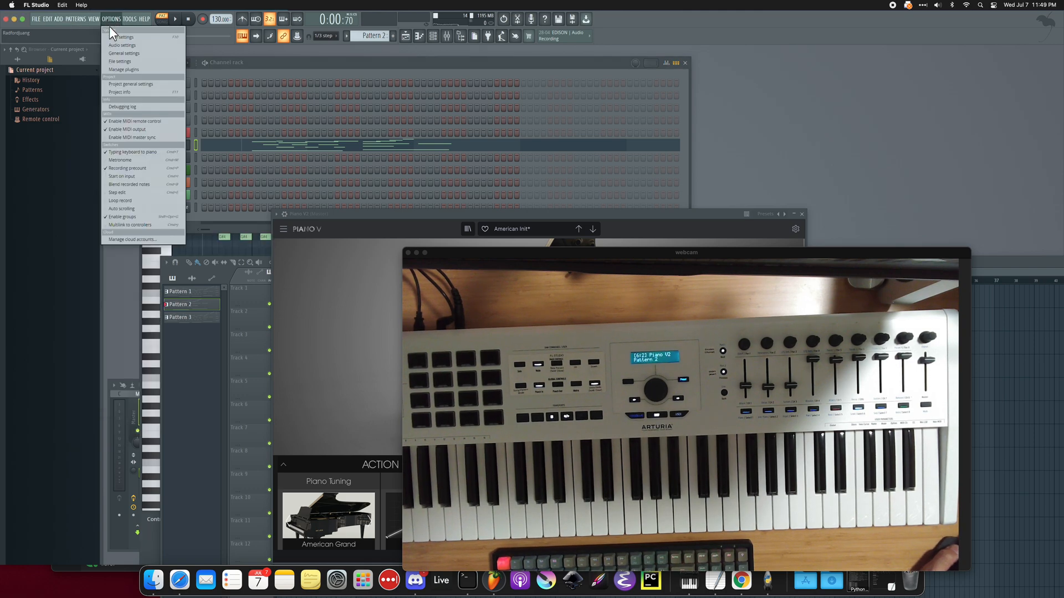
click(120, 37)
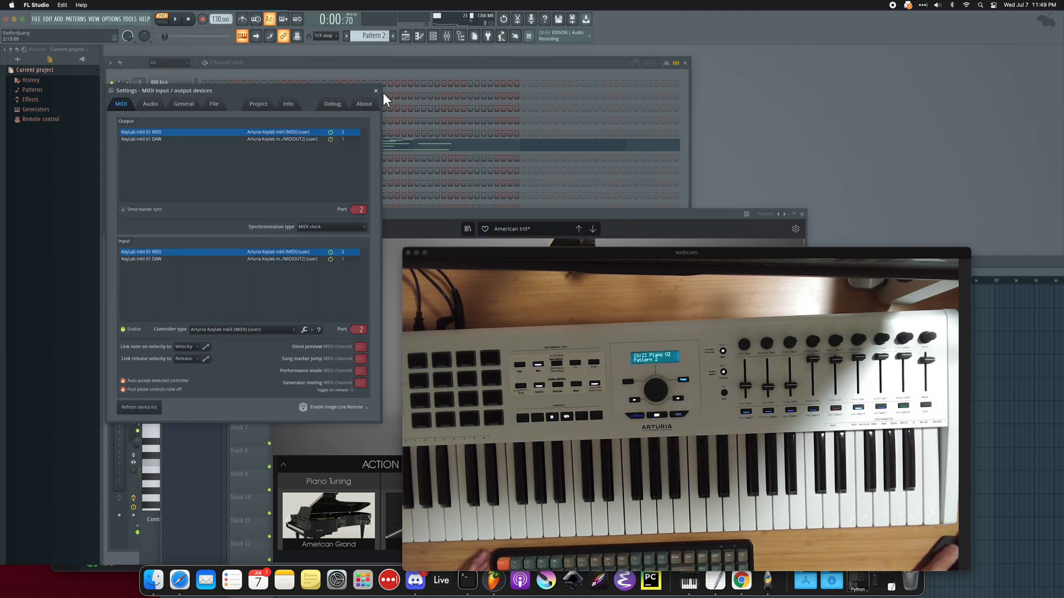
click(93, 18)
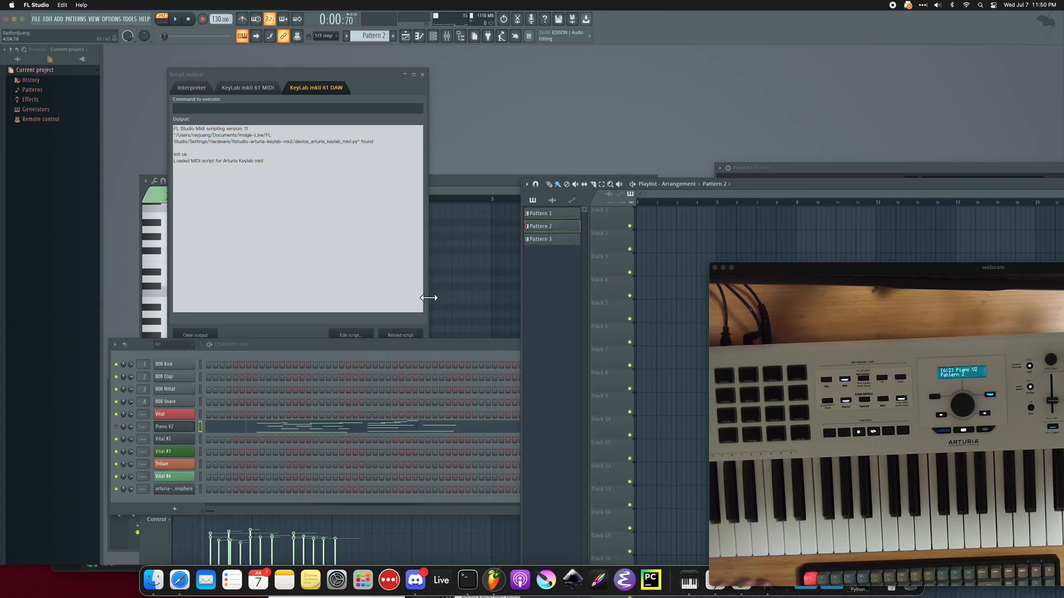
Reload the KeyLab mkII 61 MIDI script and close the Script output window.
click(247, 86)
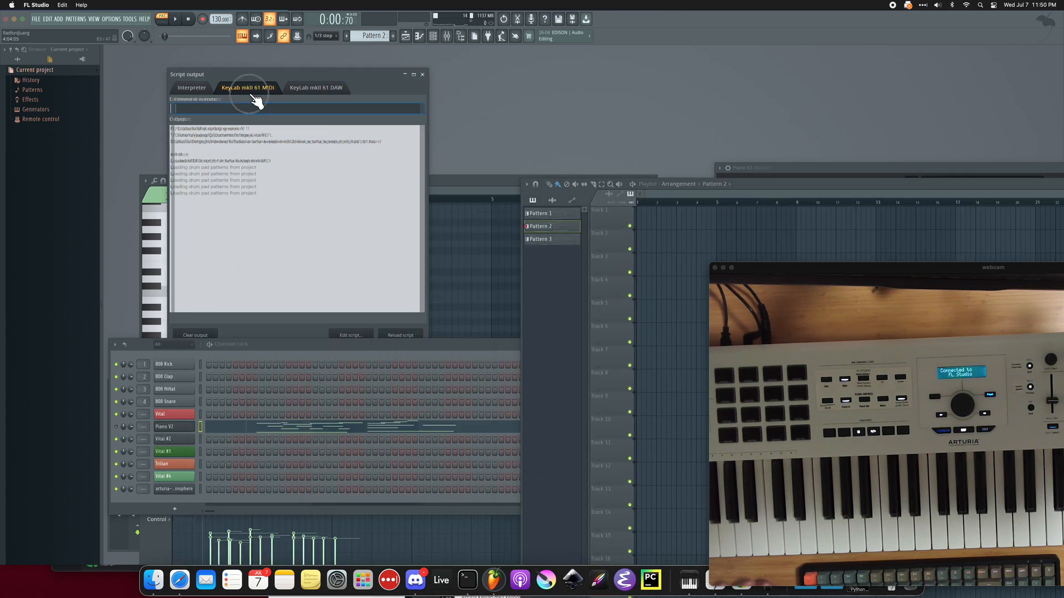
click(400, 335)
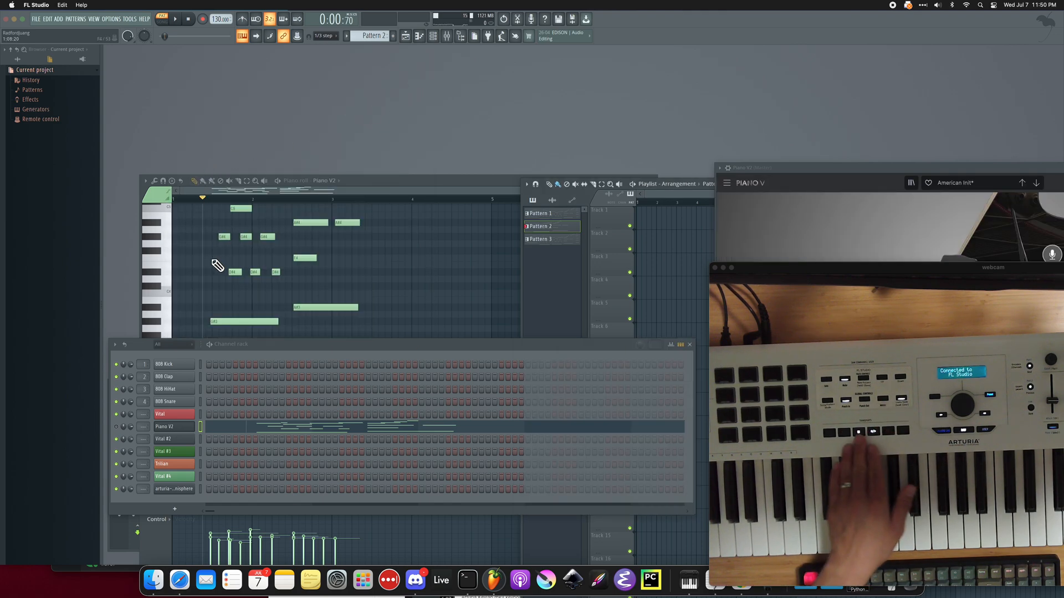
Clear Piano V2's active pattern from the KeyLab and bring the Channel rack forward.
click(174, 19)
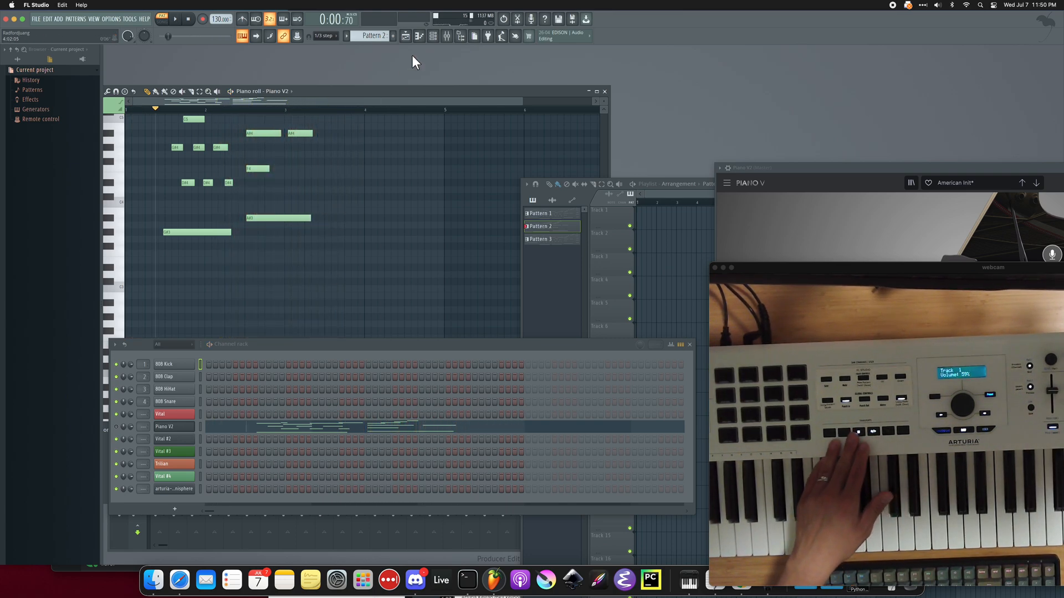
click(698, 184)
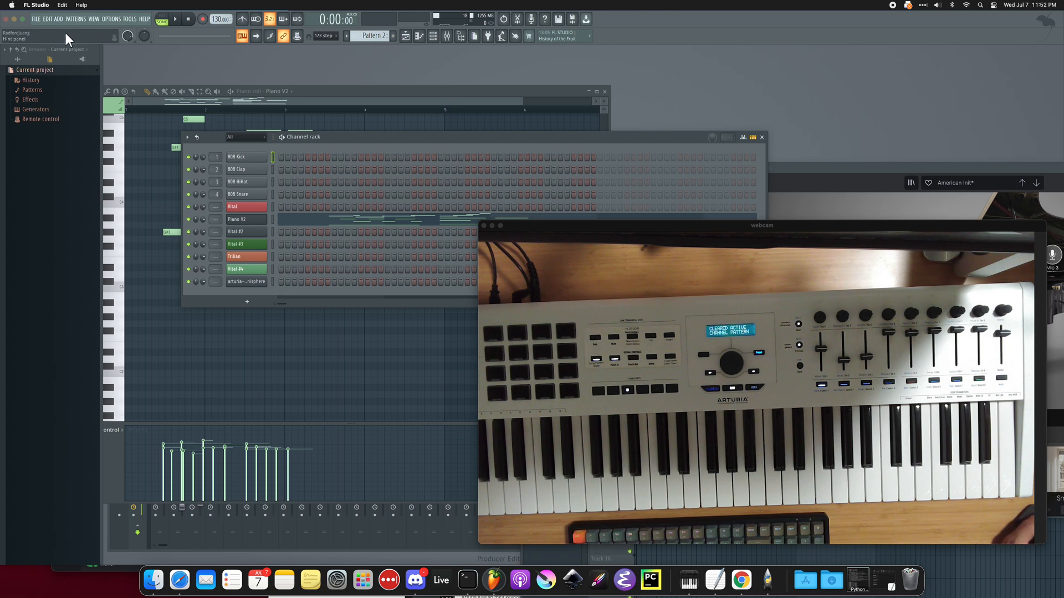
Show the Playlist arrangement and make Pattern 2 the current pattern.
click(94, 19)
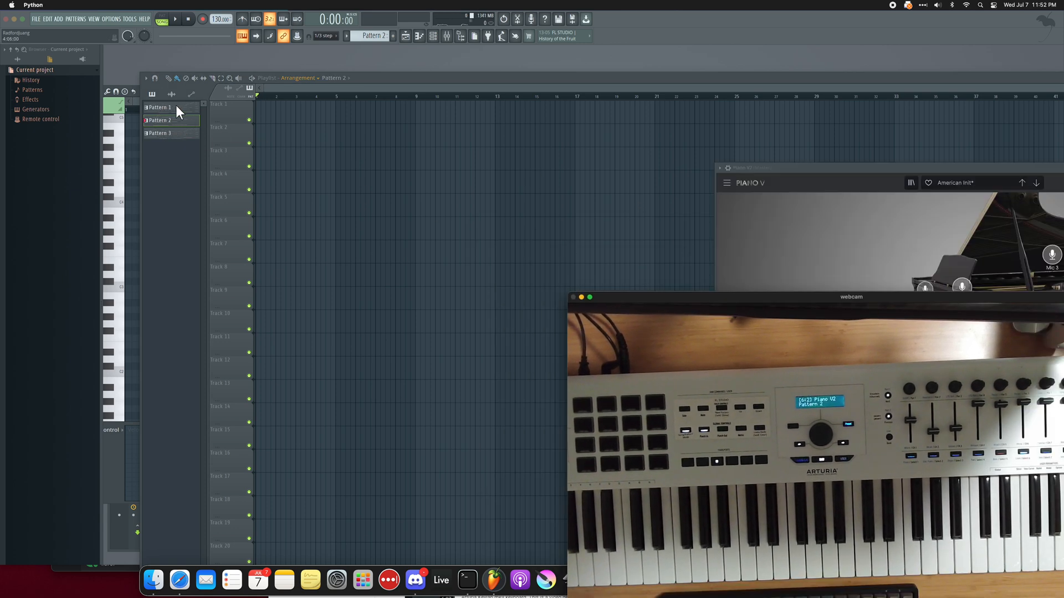
click(160, 120)
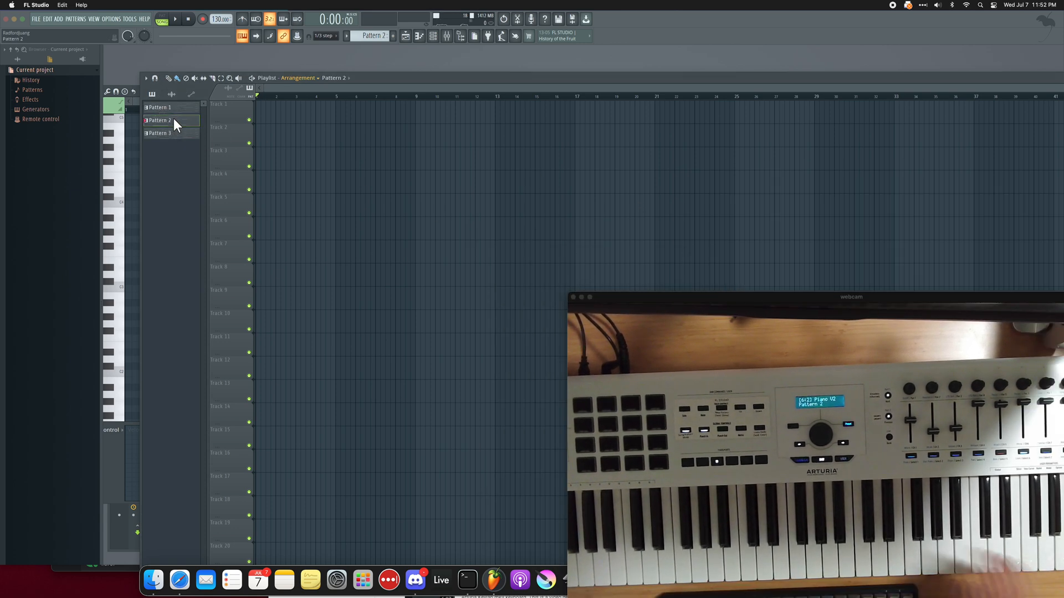